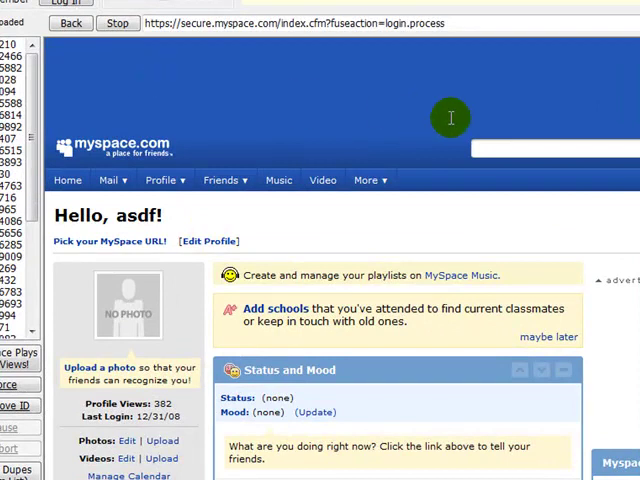
{"action": "mouse_move", "coordinate": [396, 232]}
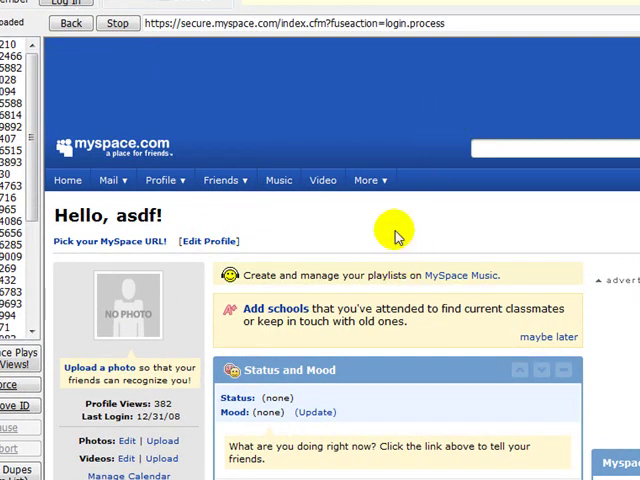
{"action": "mouse_move", "coordinate": [340, 250]}
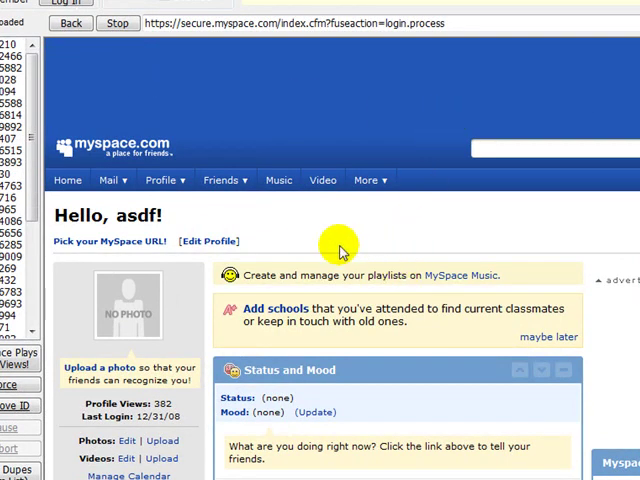
Step: Send friend requests to the loaded IDs, triggering the no-credits CAPTCHA warning
{"action": "scroll", "scroll_direction": "down", "scroll_amount": 3}
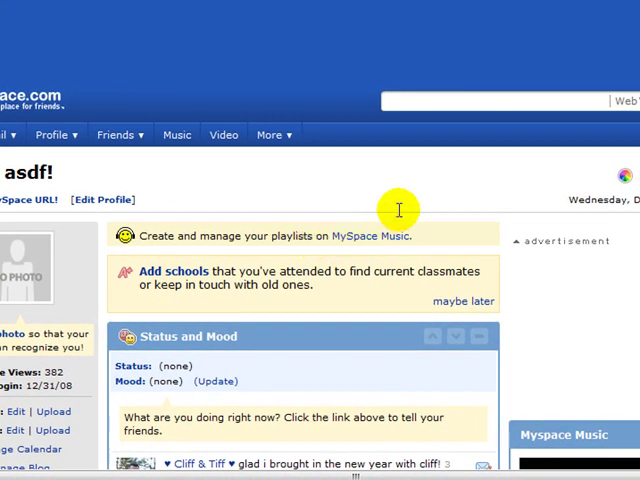
{"action": "mouse_move", "coordinate": [236, 300]}
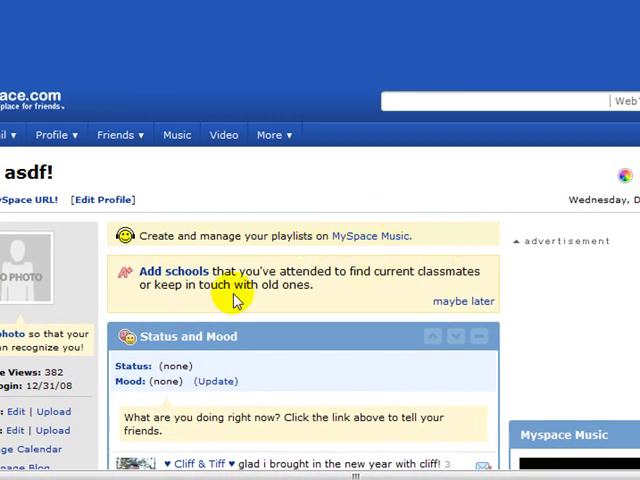
{"action": "mouse_move", "coordinate": [164, 270]}
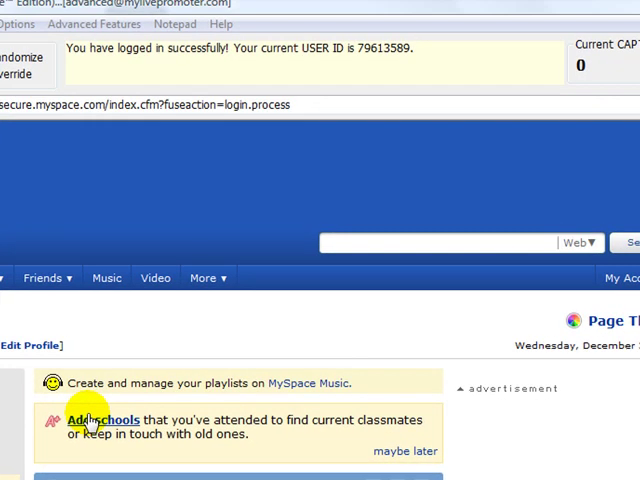
{"action": "mouse_move", "coordinate": [332, 98]}
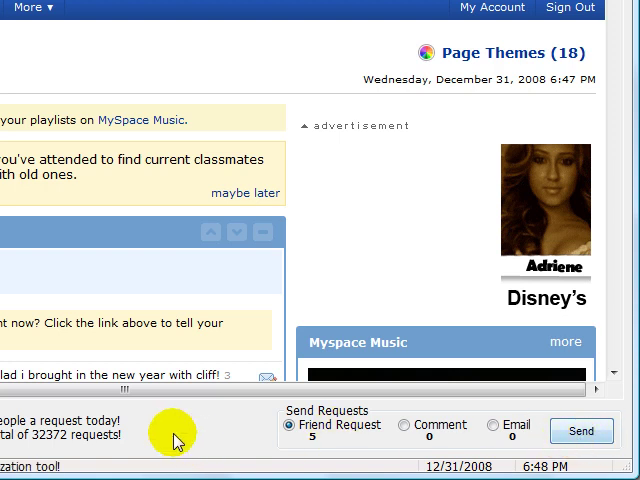
{"action": "mouse_move", "coordinate": [242, 444]}
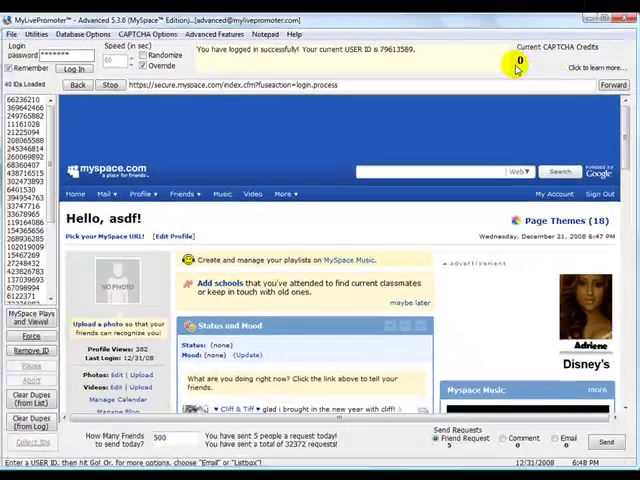
{"action": "left_click", "coordinate": [36, 34]}
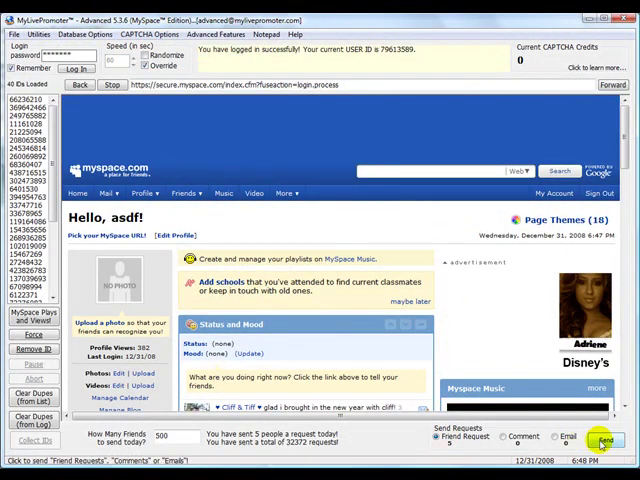
{"action": "left_click", "coordinate": [604, 440]}
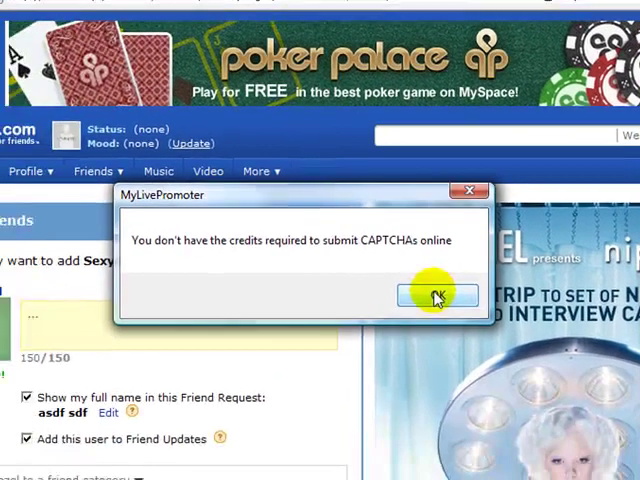
Step: Dismiss the no-credits warning and begin entering the CAPTCHA text '4e' by hand
{"action": "left_click", "coordinate": [436, 296]}
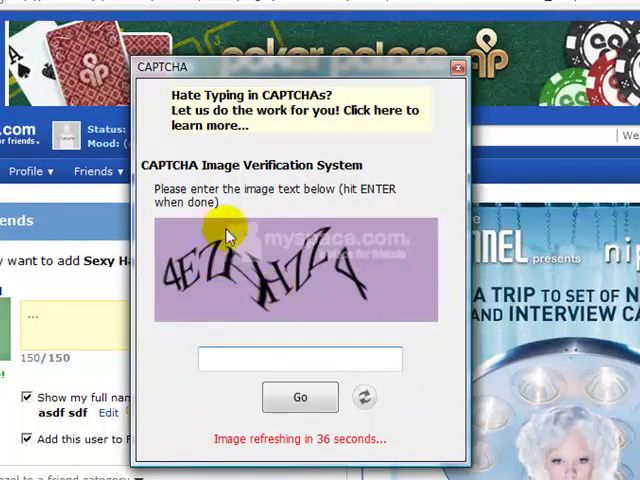
{"action": "left_click_drag", "start_coordinate": [300, 78], "coordinate": [336, 84]}
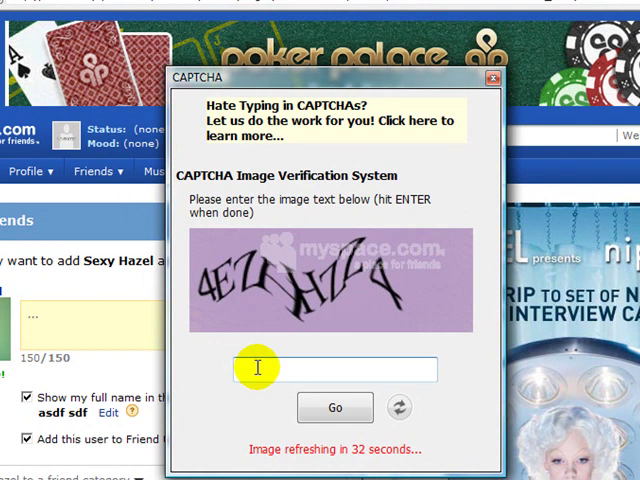
{"action": "type", "text": "4e"}
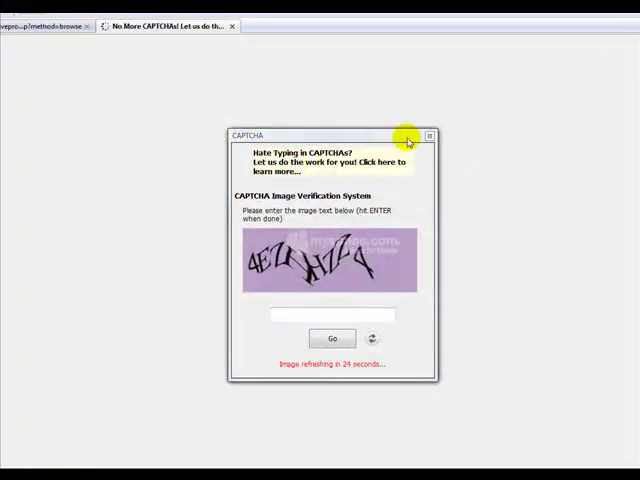
Step: Review the No More CAPTCHAs! FAQ on automatic solving, then head to the site navigation
{"action": "left_click", "coordinate": [428, 136]}
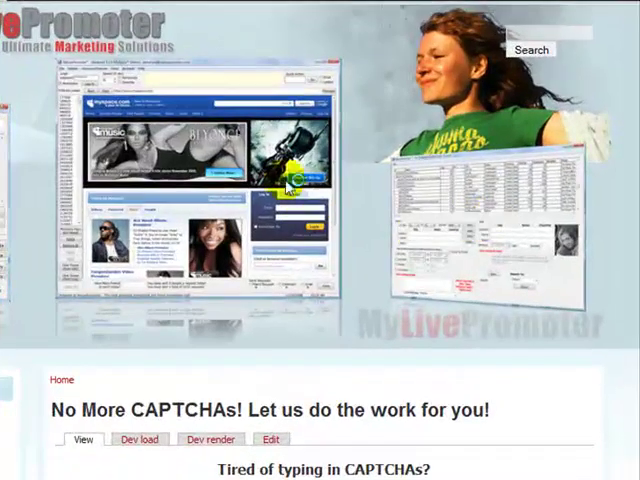
{"action": "scroll", "scroll_direction": "down", "scroll_amount": 3}
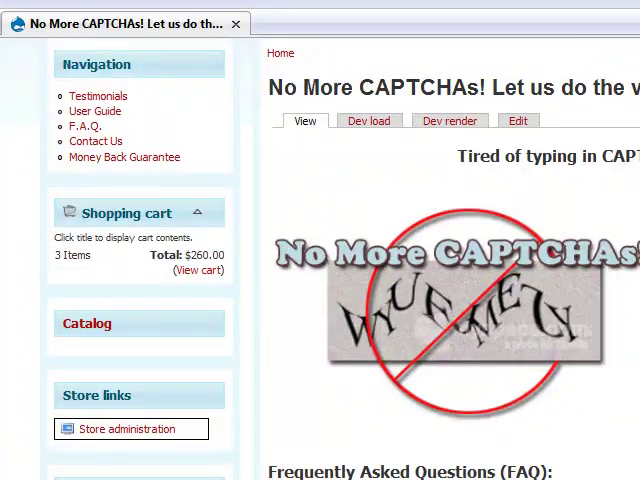
{"action": "scroll", "scroll_direction": "down", "scroll_amount": 3}
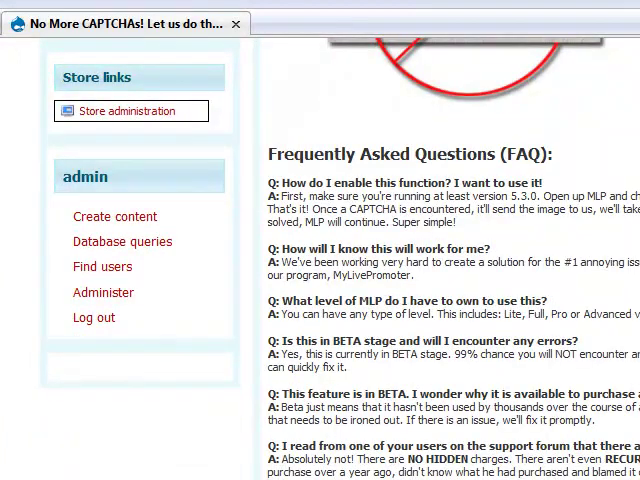
{"action": "scroll", "scroll_direction": "up", "scroll_amount": 3}
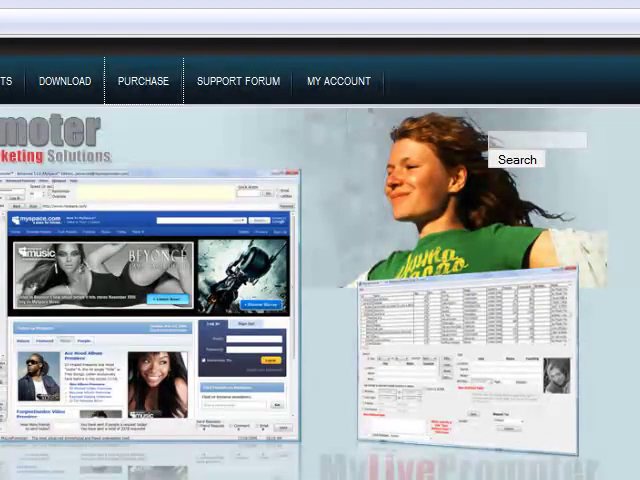
{"action": "left_click", "coordinate": [144, 80]}
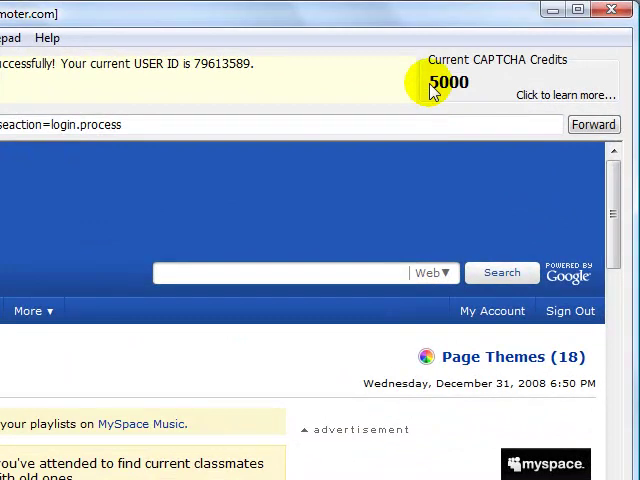
{"action": "mouse_move", "coordinate": [444, 84]}
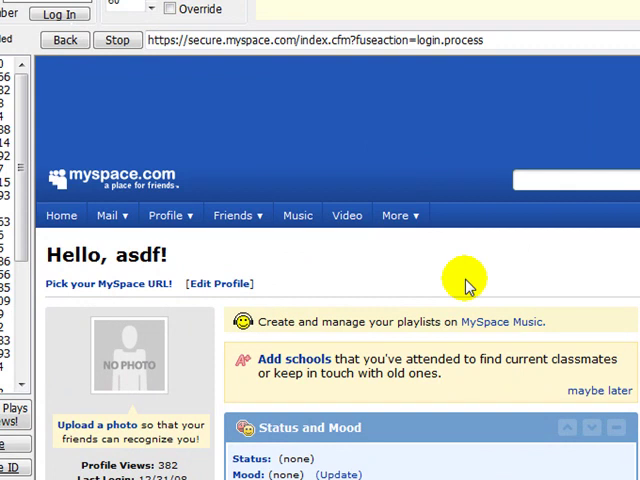
{"action": "mouse_move", "coordinate": [528, 278]}
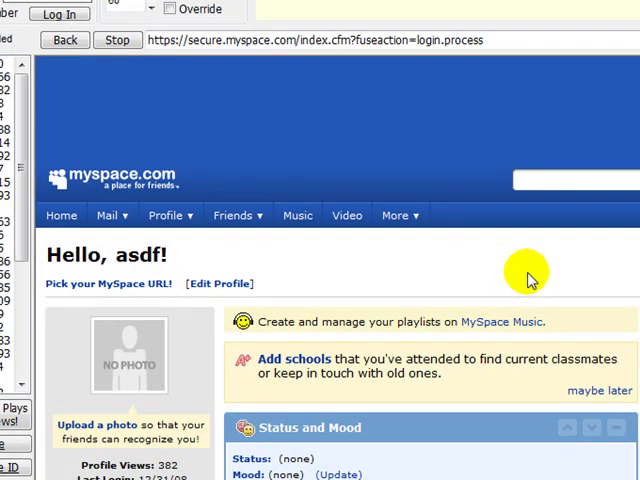
{"action": "mouse_move", "coordinate": [110, 190]}
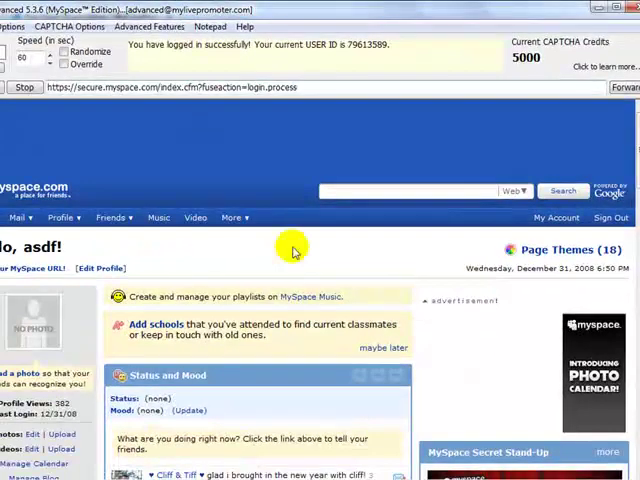
{"action": "mouse_move", "coordinate": [510, 58]}
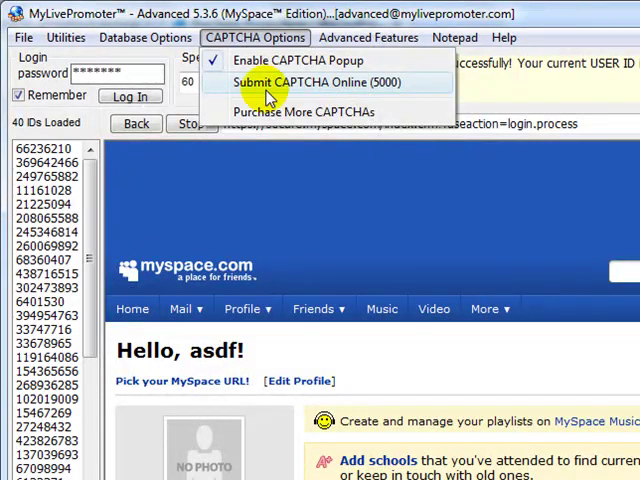
{"action": "mouse_move", "coordinate": [390, 82]}
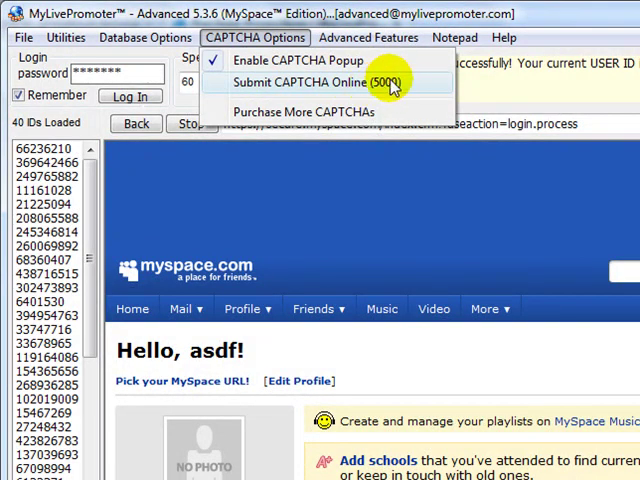
{"action": "mouse_move", "coordinate": [304, 112]}
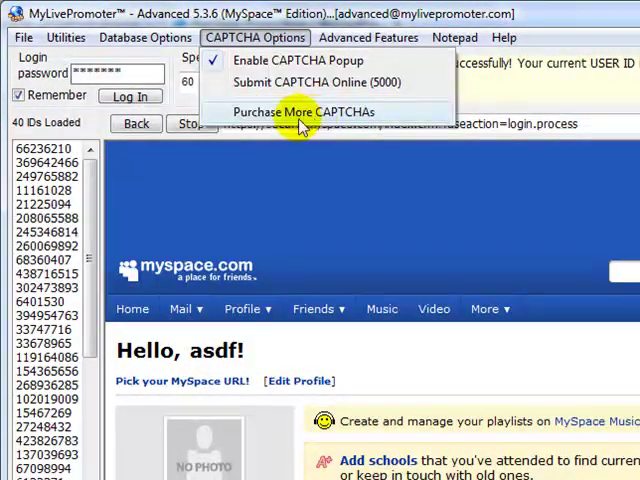
{"action": "mouse_move", "coordinate": [330, 112]}
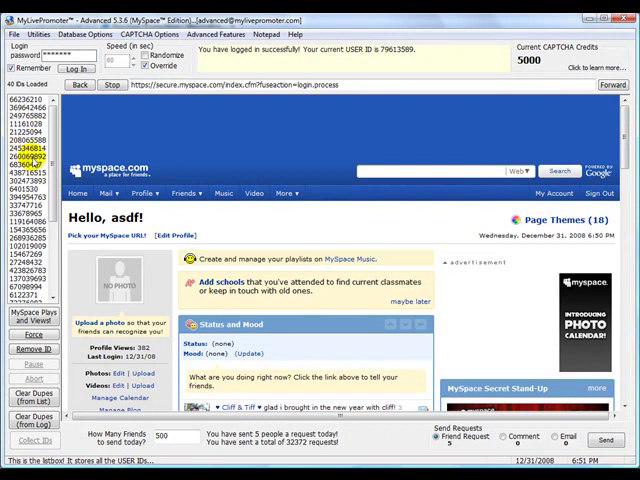
{"action": "mouse_move", "coordinate": [240, 230]}
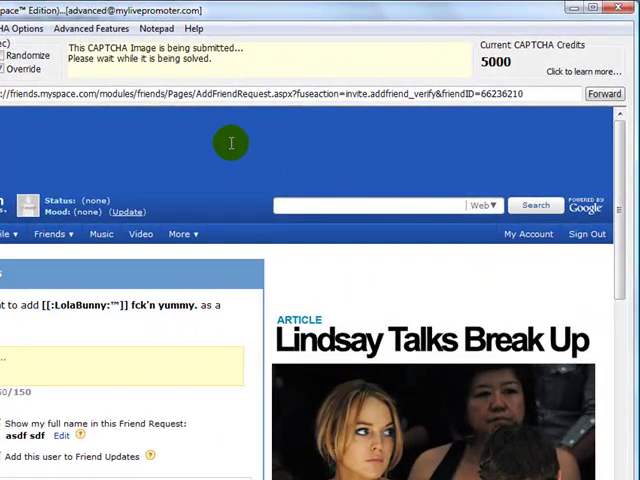
{"action": "mouse_move", "coordinate": [200, 60]}
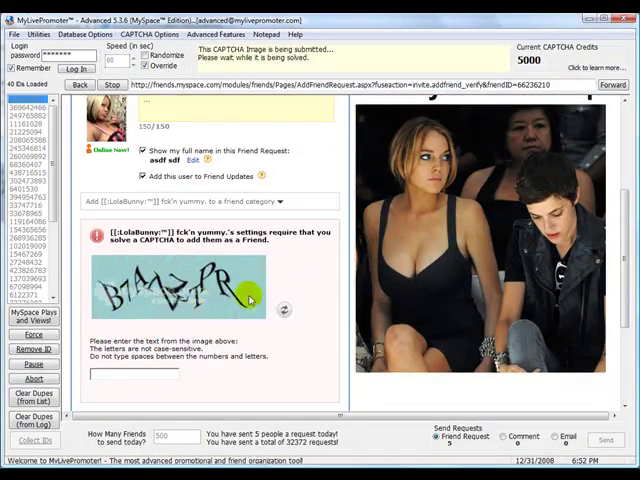
{"action": "mouse_move", "coordinate": [190, 332]}
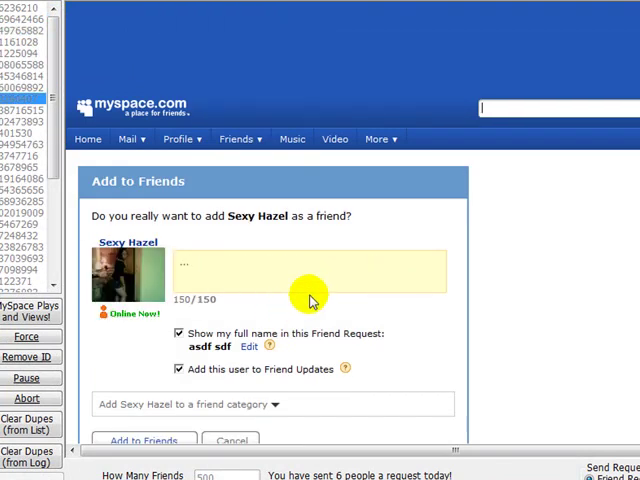
Step: Continue automatic friend requests with online CAPTCHA solving until 25 are sent today
{"action": "left_click", "coordinate": [142, 440]}
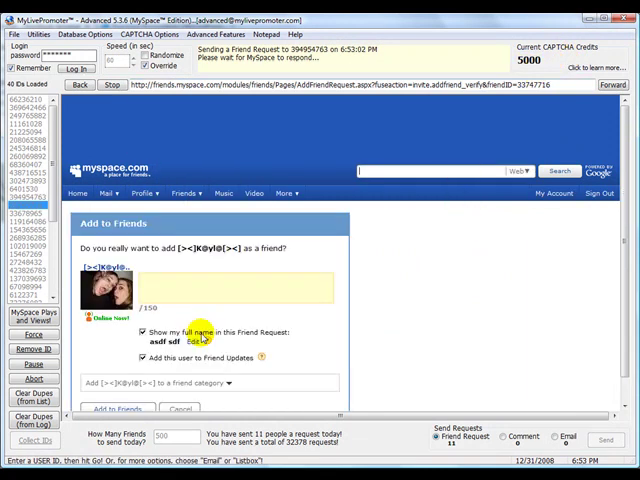
{"action": "left_click", "coordinate": [116, 408]}
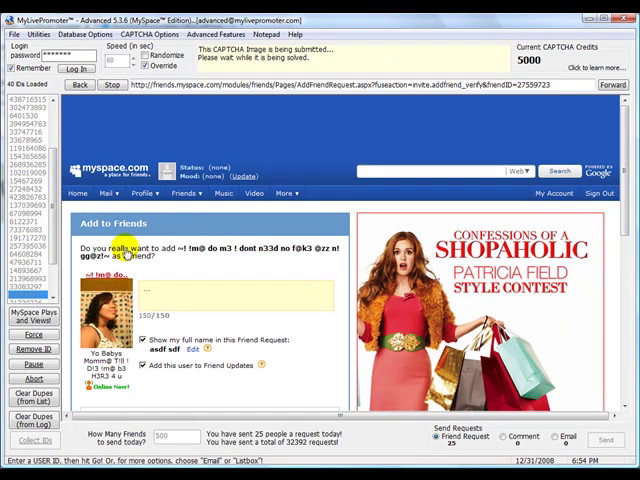
{"action": "mouse_move", "coordinate": [528, 260]}
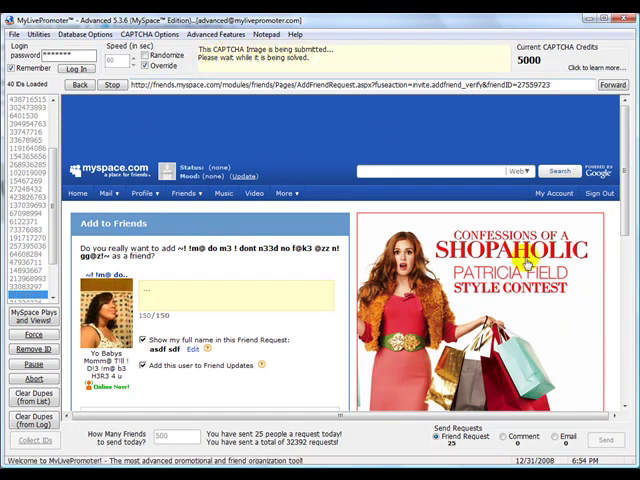
{"action": "scroll", "scroll_direction": "down", "scroll_amount": 3}
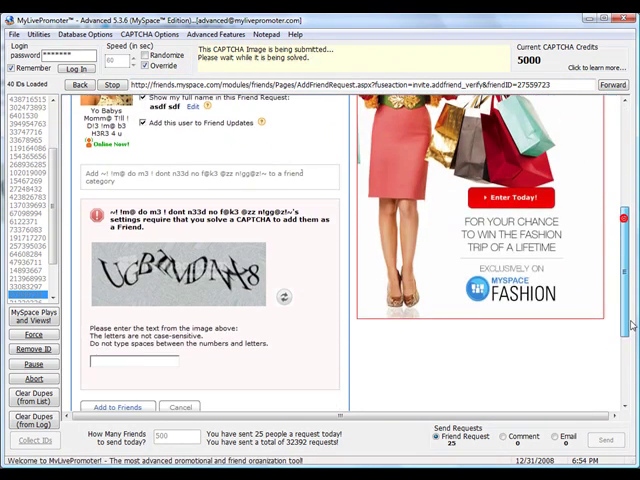